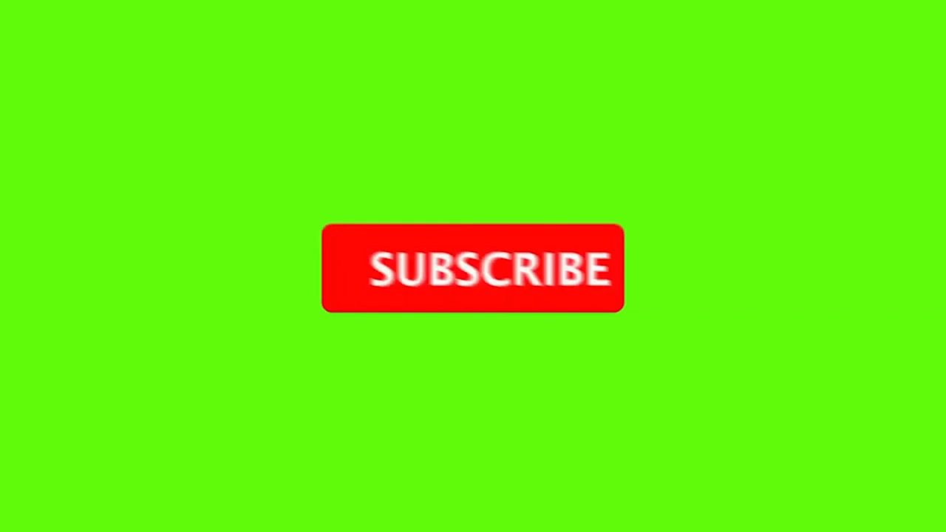
click(473, 268)
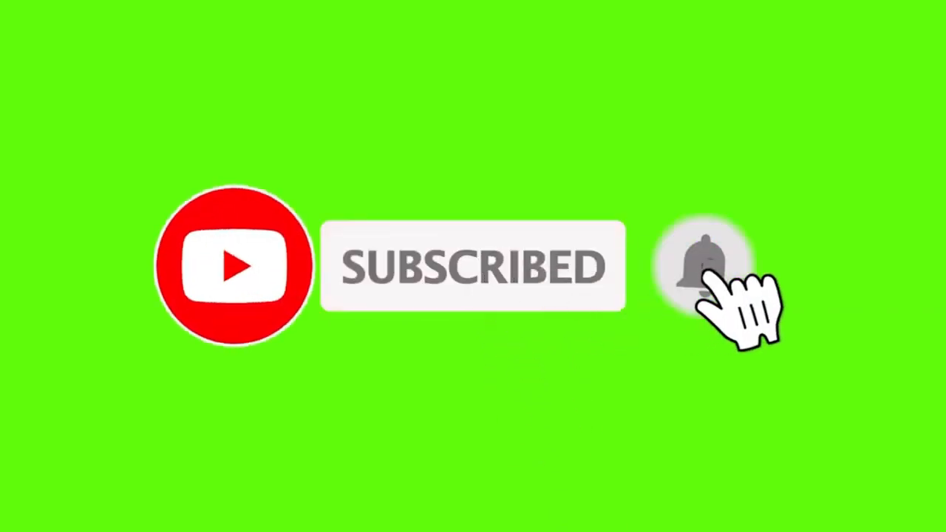
click(702, 266)
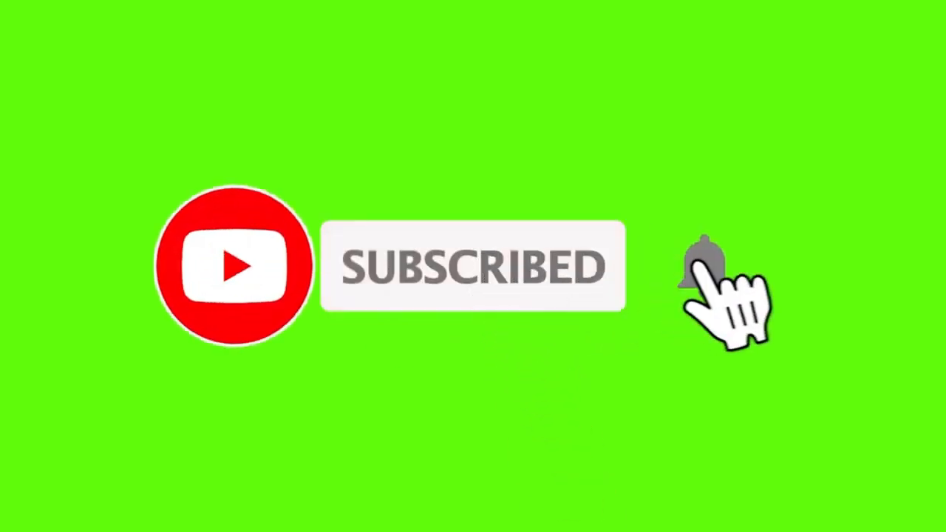
click(702, 267)
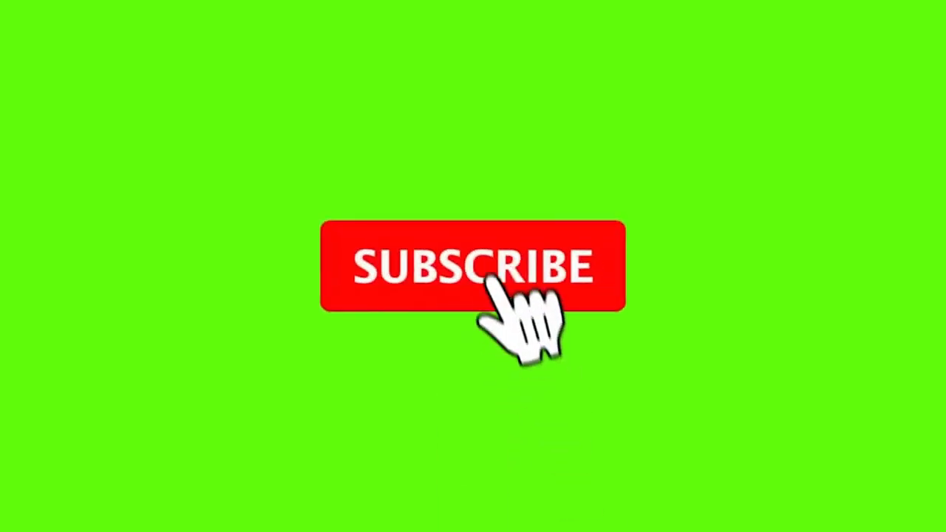
click(474, 266)
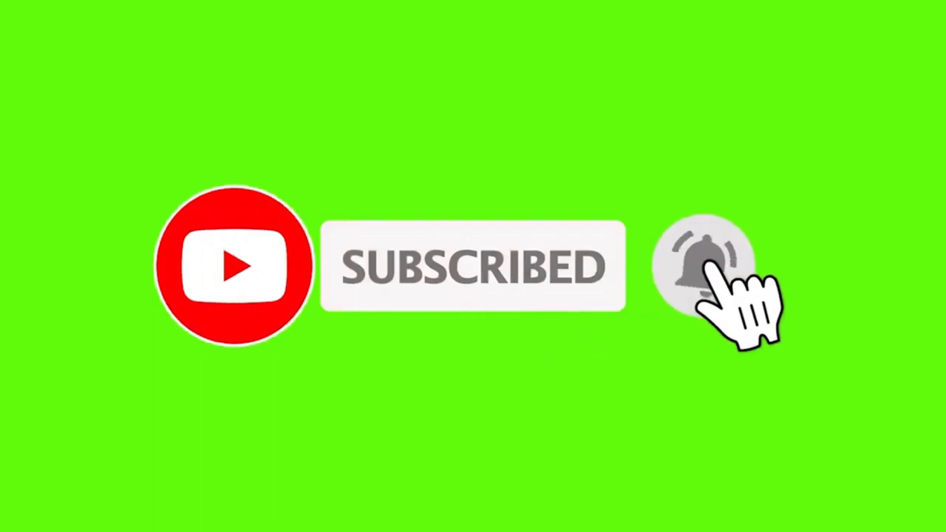